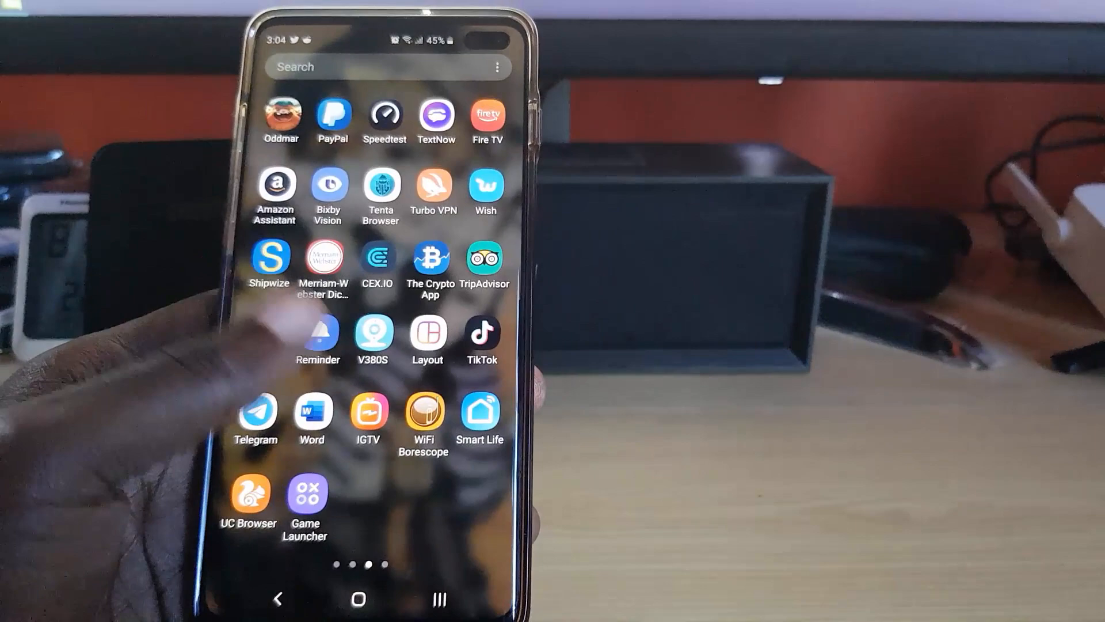
Browse a page of the app drawer, then return to the Android home screen.
scroll(left, 3)
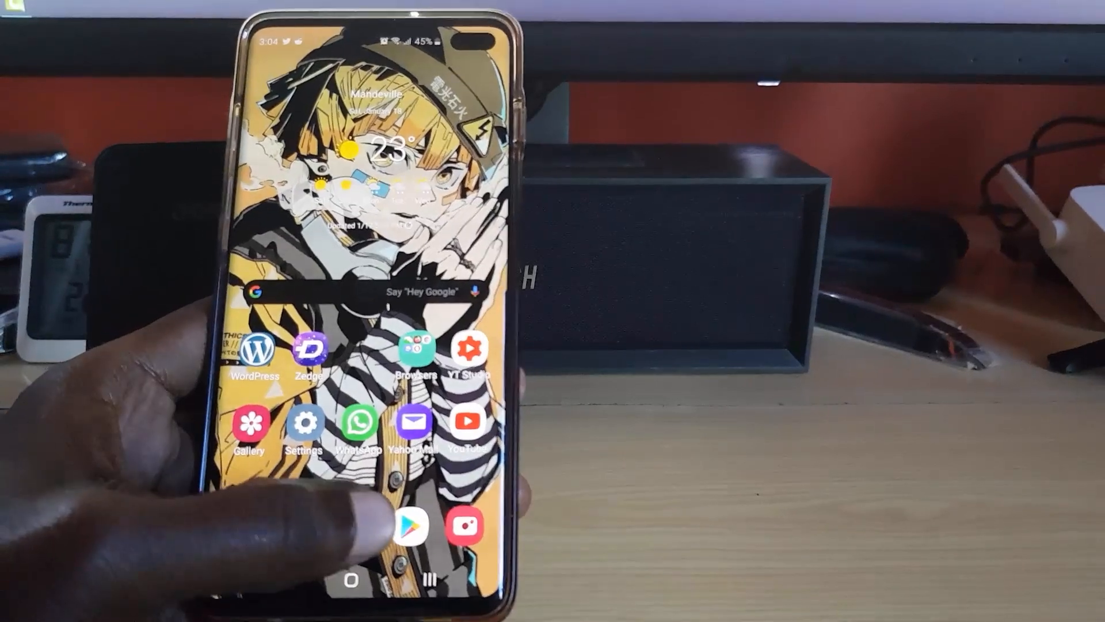
Search the Play Store for 'wa' and reach the WhatsApp Business listing.
click(411, 524)
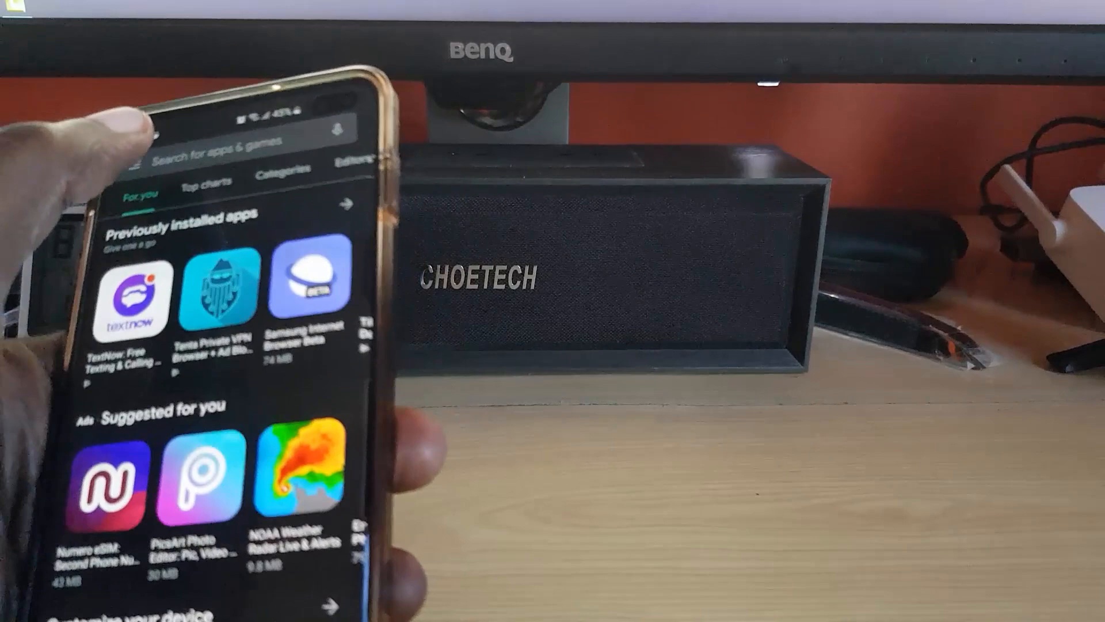
click(247, 139)
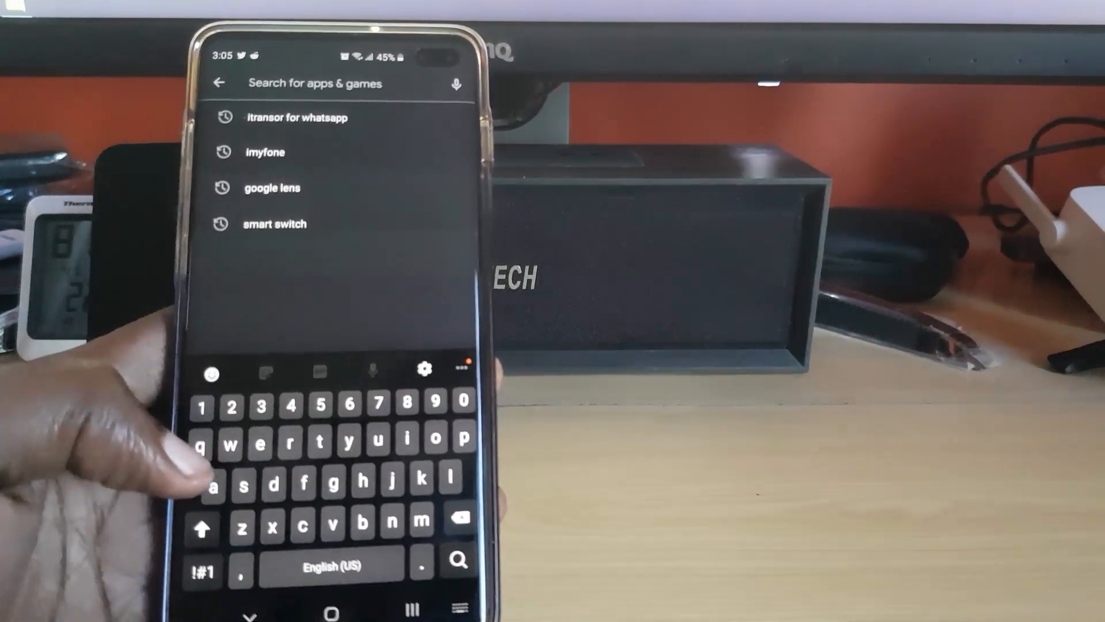
text(wa)
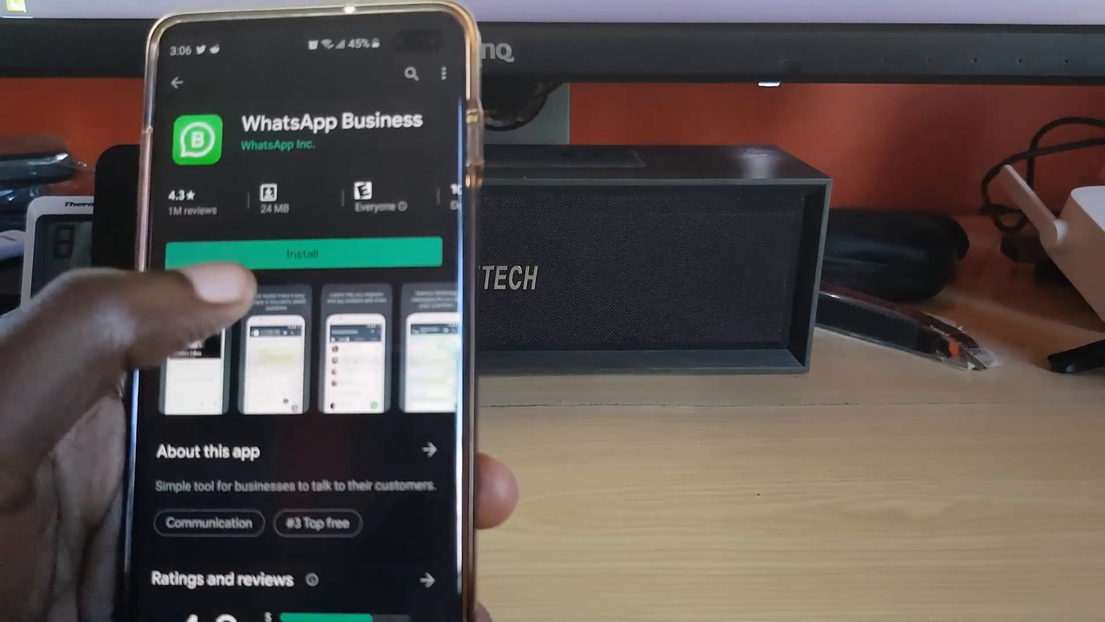
Install WhatsApp Business from its Play Store listing.
click(301, 253)
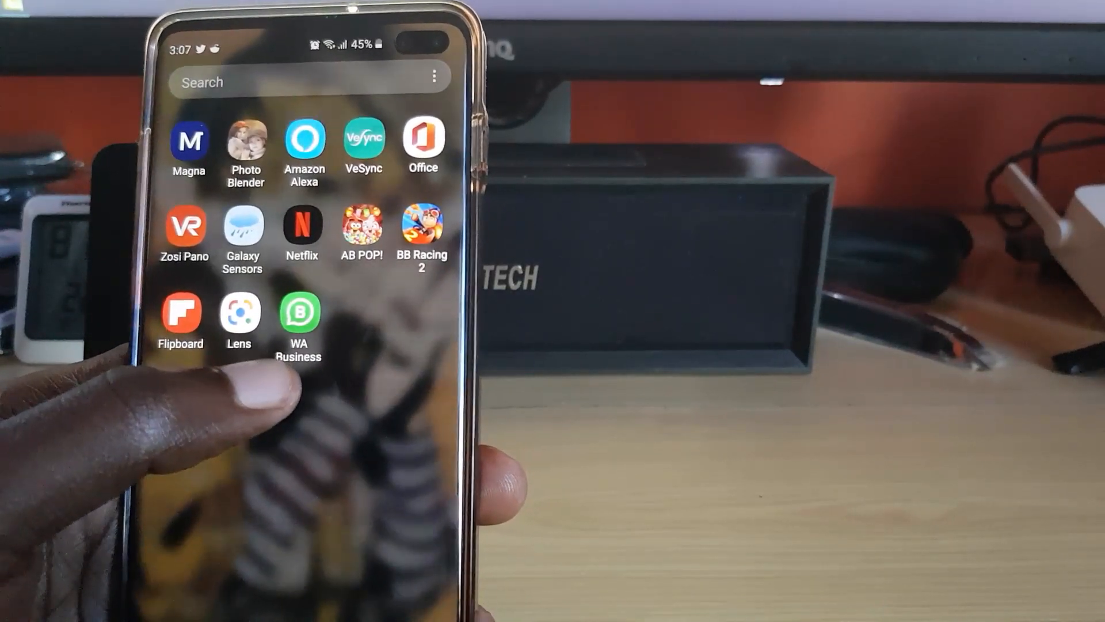
Launch WA Business from the app drawer and agree to its terms.
click(298, 310)
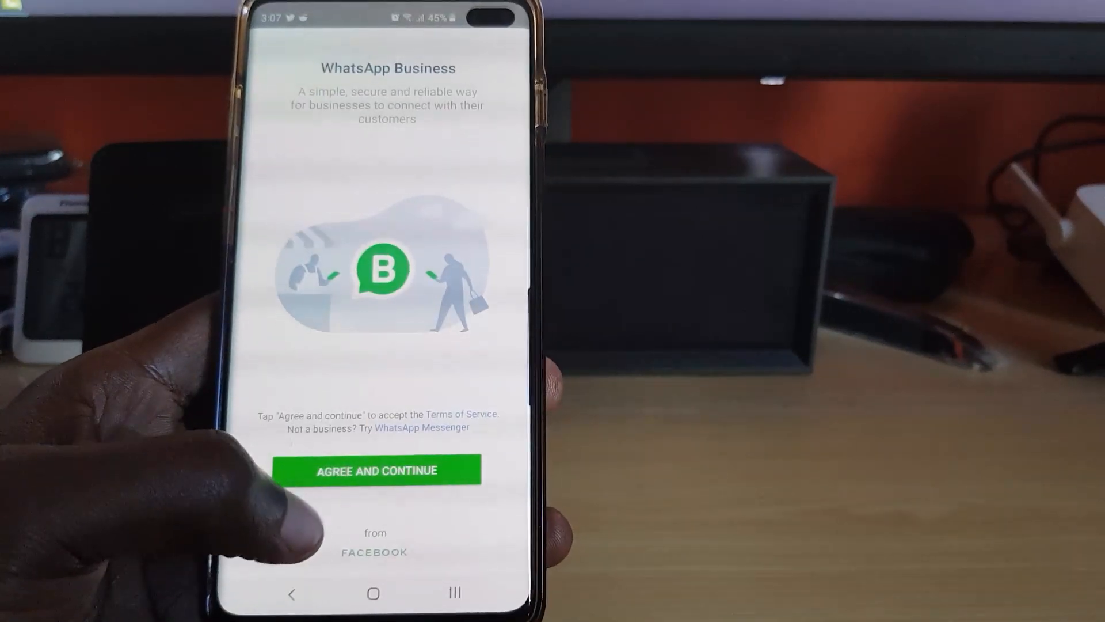
click(376, 471)
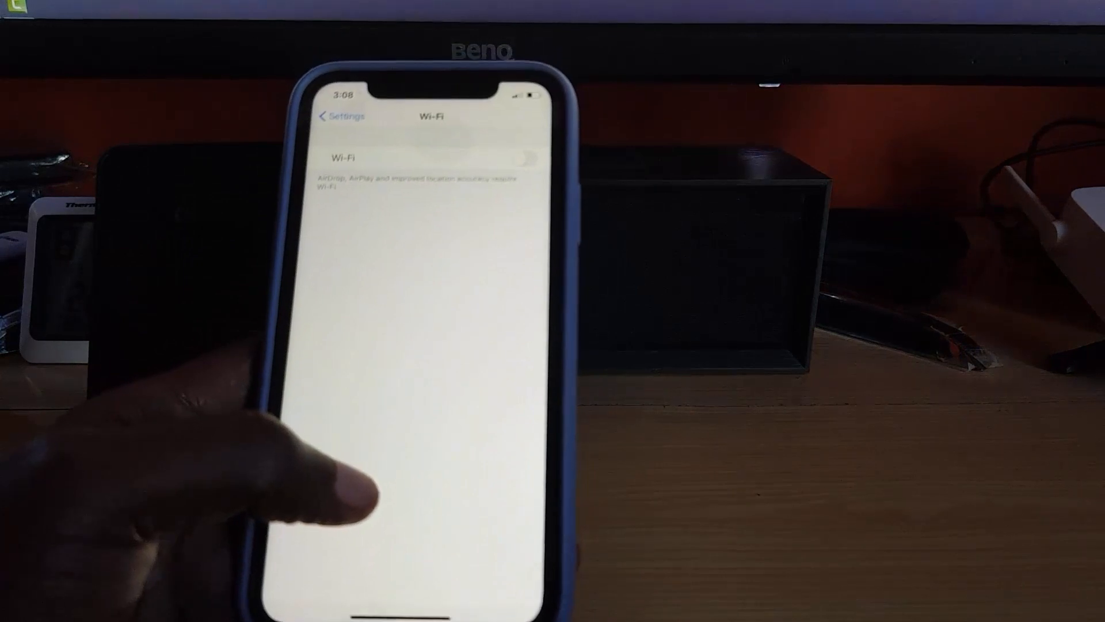
Exit iOS Settings and flip through home pages back to the first one.
click(523, 155)
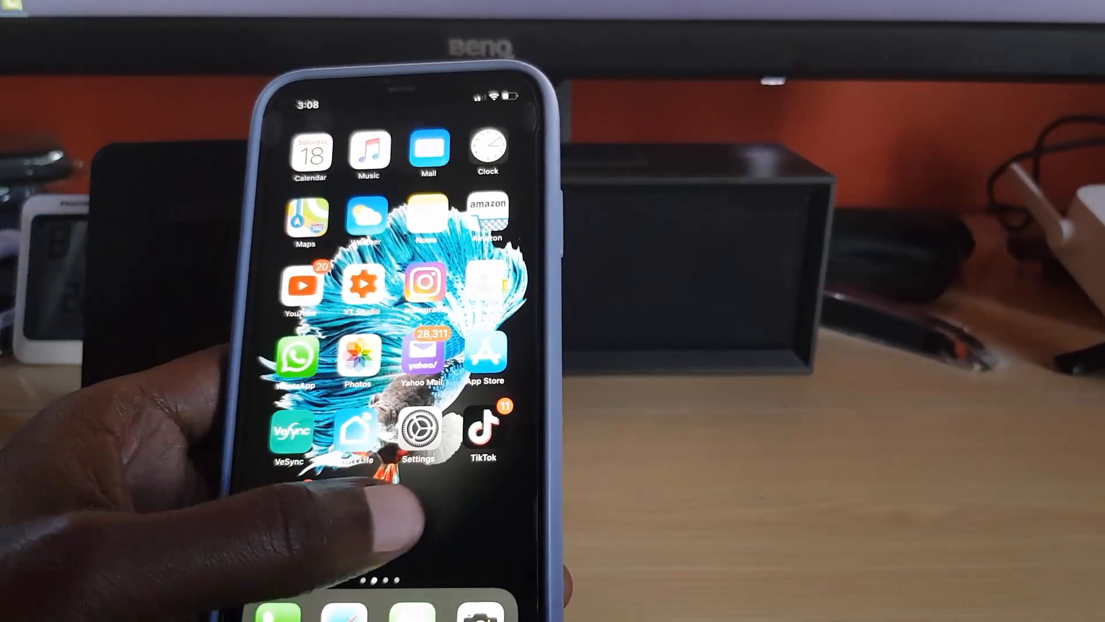
scroll(left, 3)
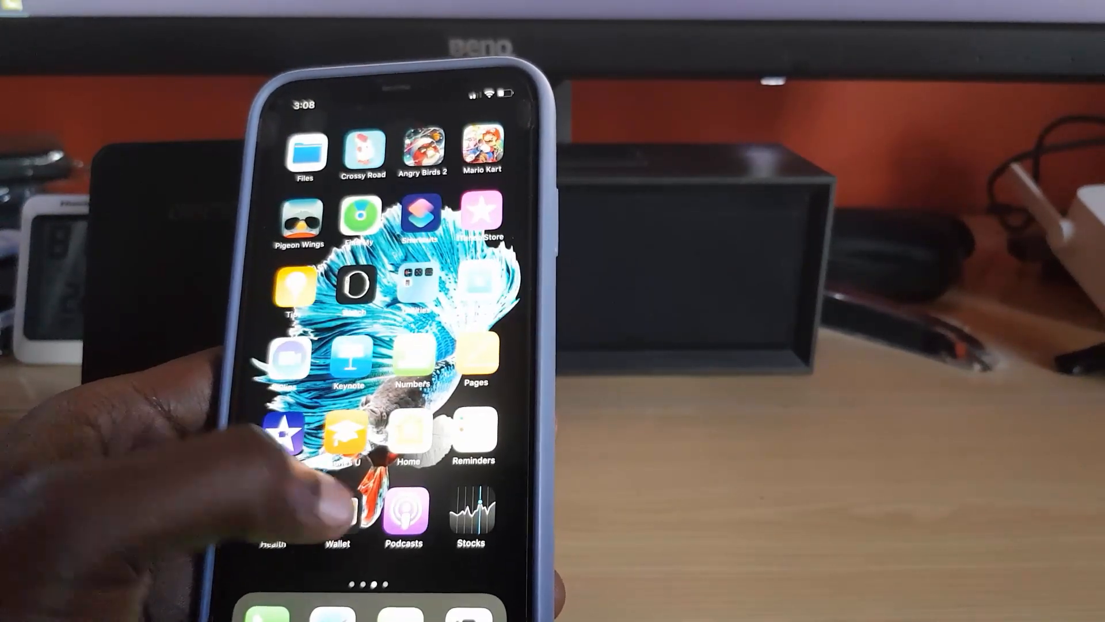
scroll(left, 3)
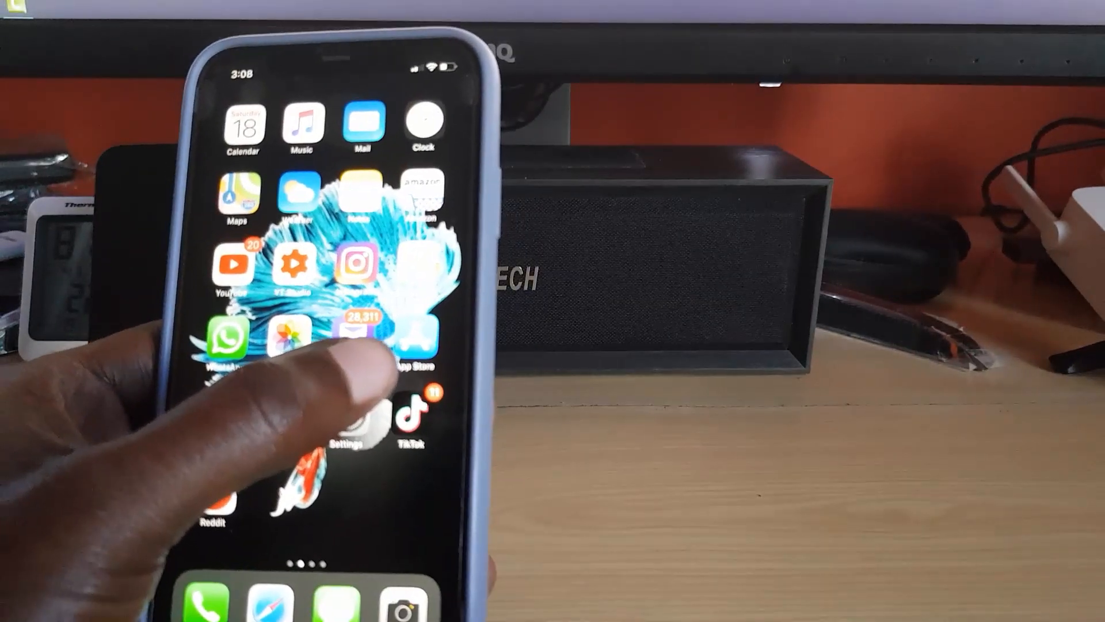
Search the iPhone App Store for 'Wa', showing suggestions.
click(409, 339)
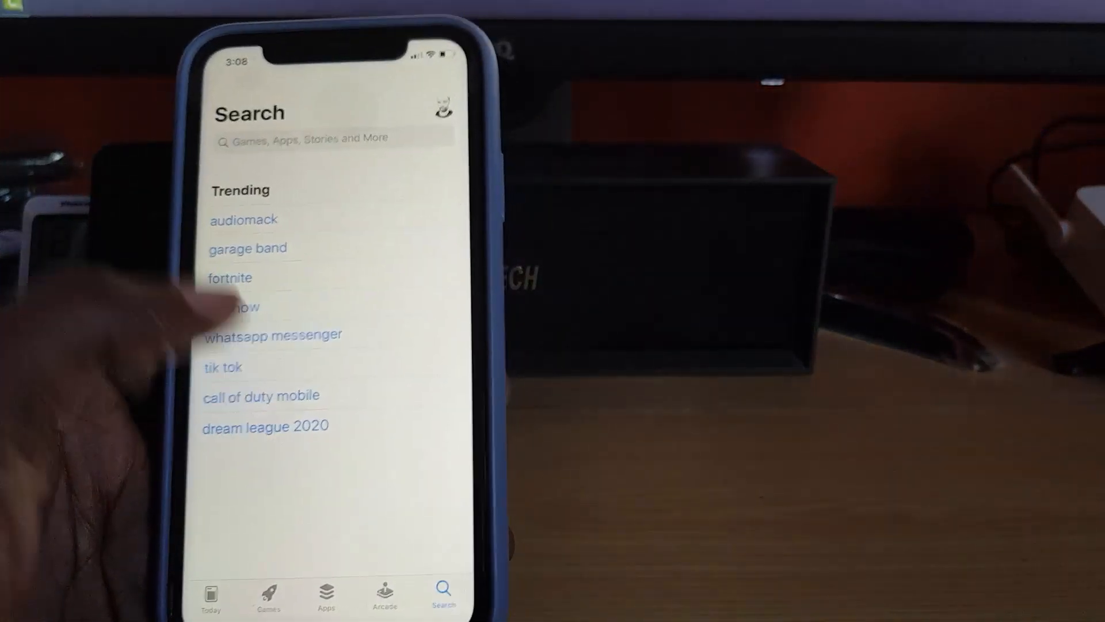
click(331, 138)
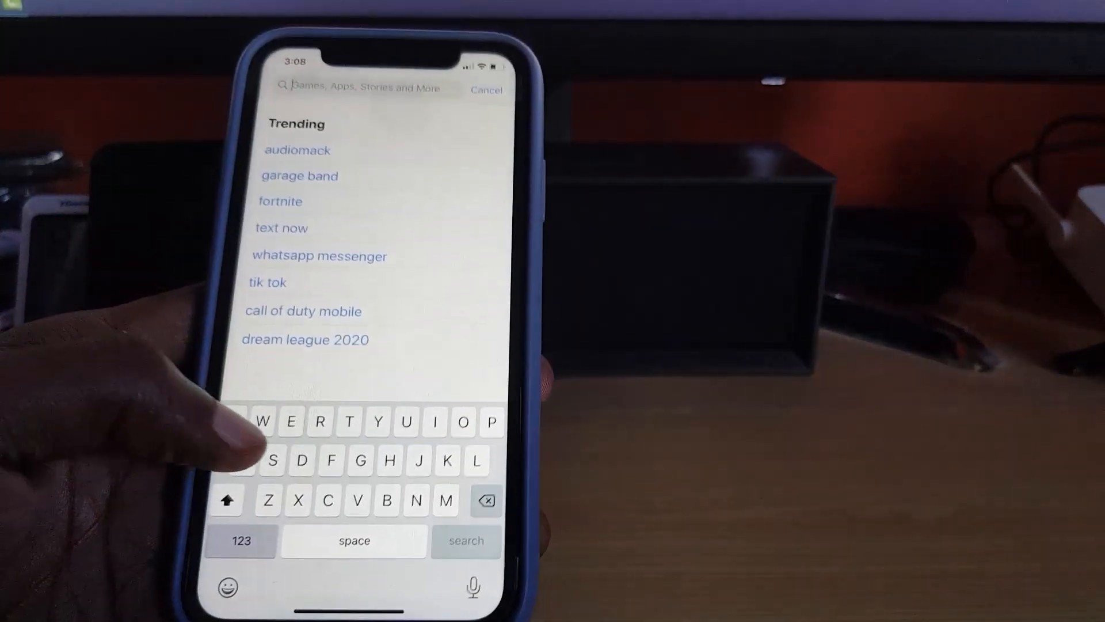
text(Wa)
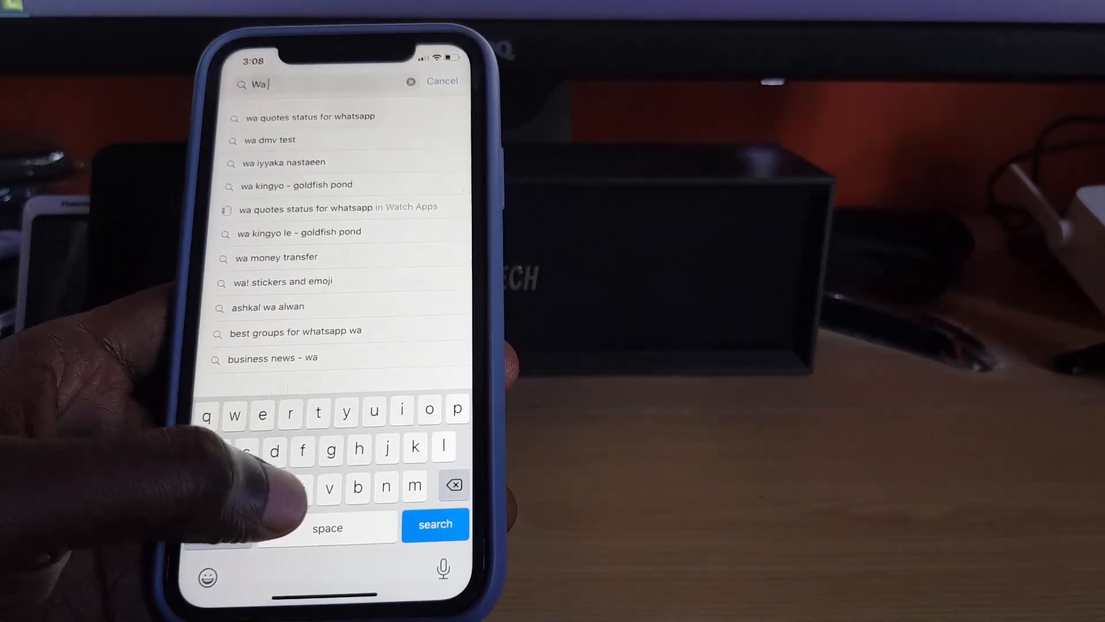